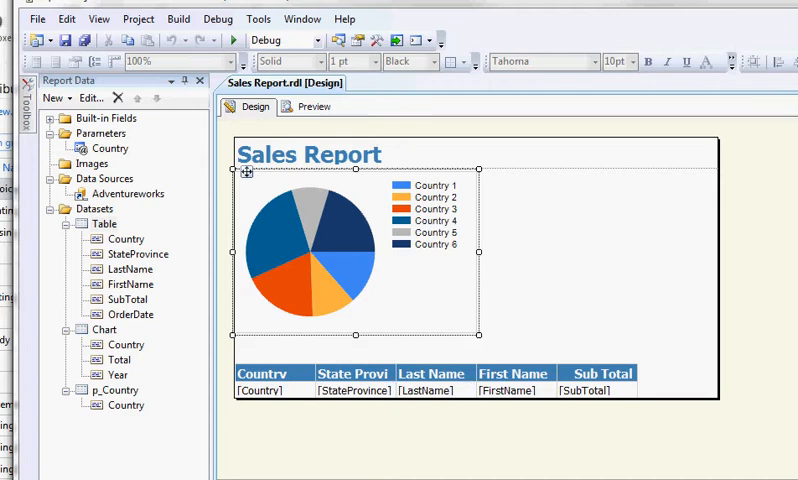
Preview the Sales Report and choose the countries in the Country parameter list.
click(314, 106)
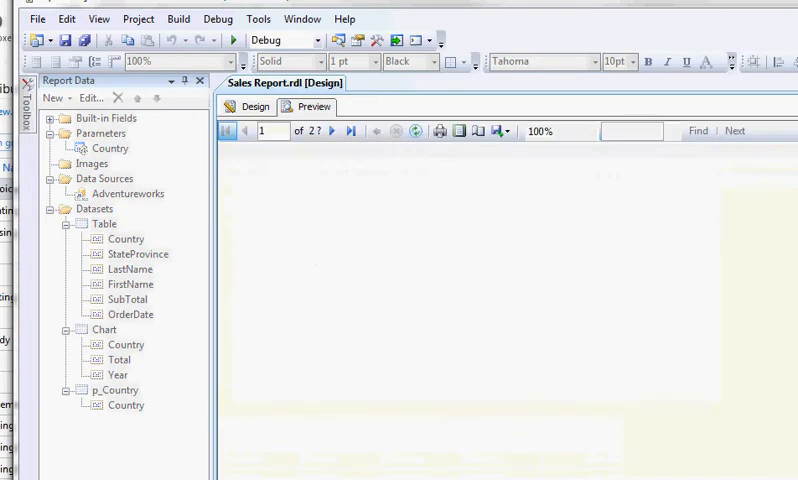
click(398, 132)
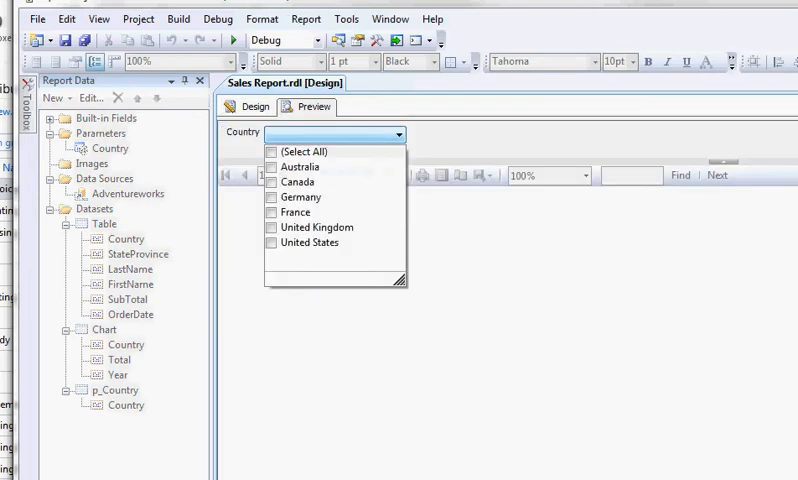
click(270, 152)
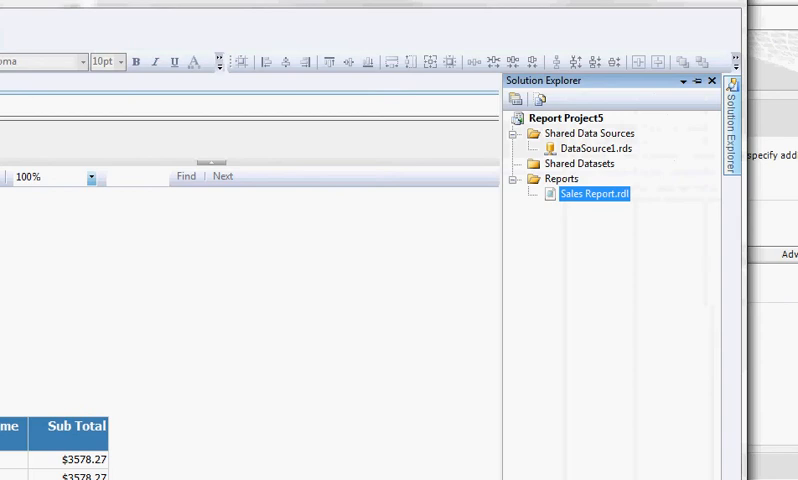
Deploy Sales Report.rdl to the report server from Solution Explorer.
right_click(592, 192)
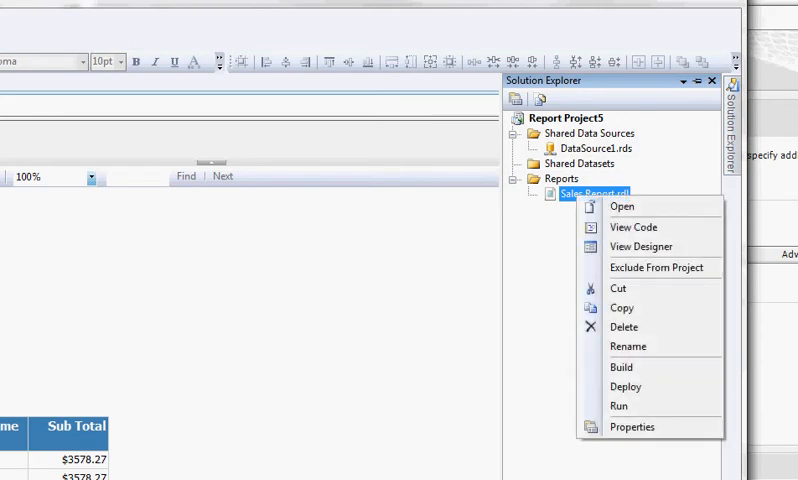
mouse_move(626, 386)
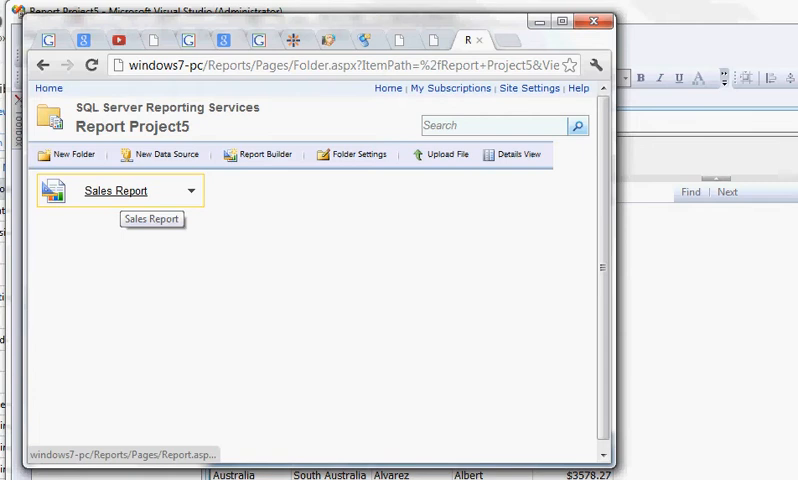
Run the deployed Sales Report for all countries and page forward through it.
click(114, 190)
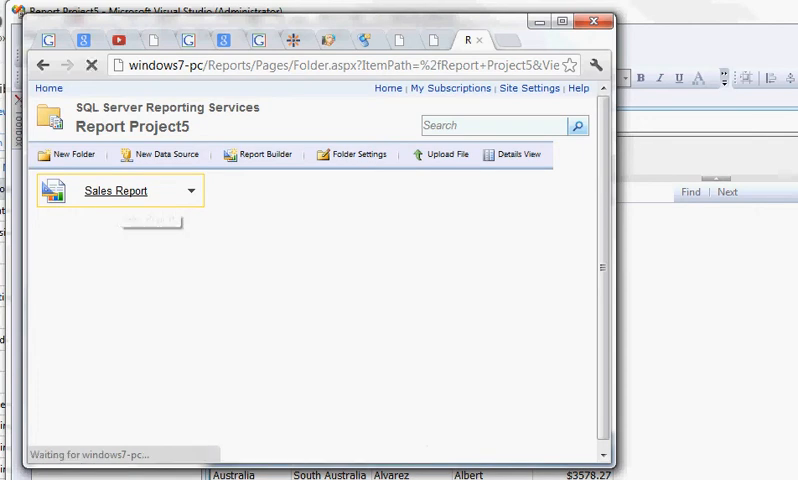
mouse_move(114, 192)
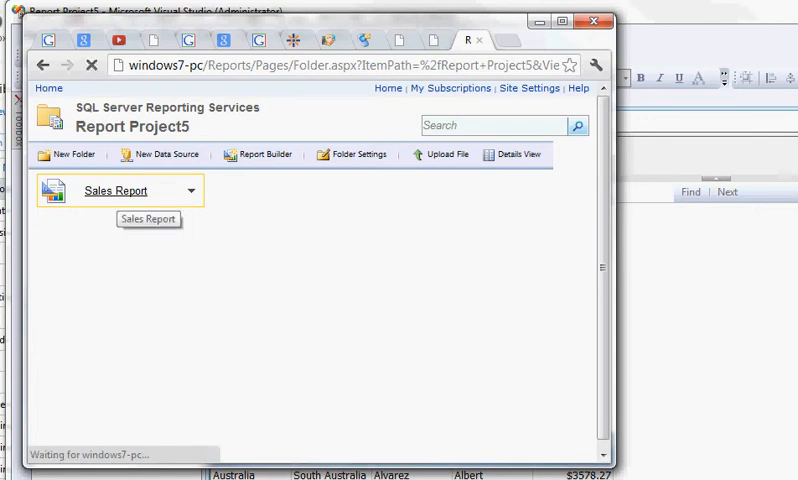
click(114, 190)
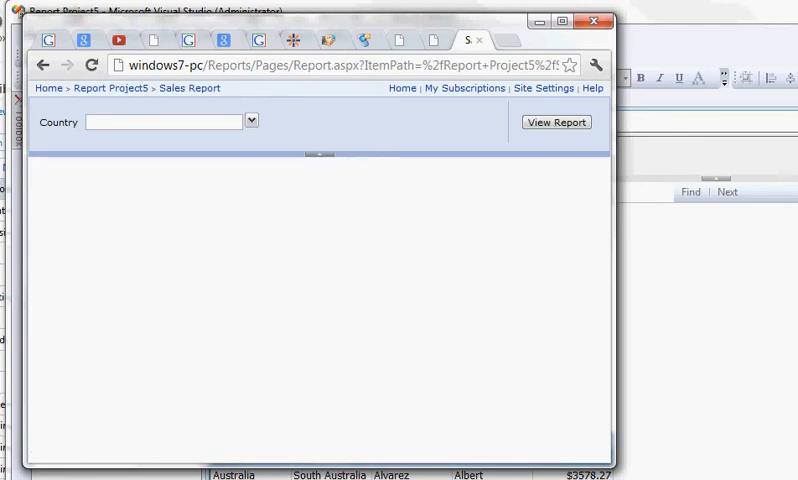
click(252, 120)
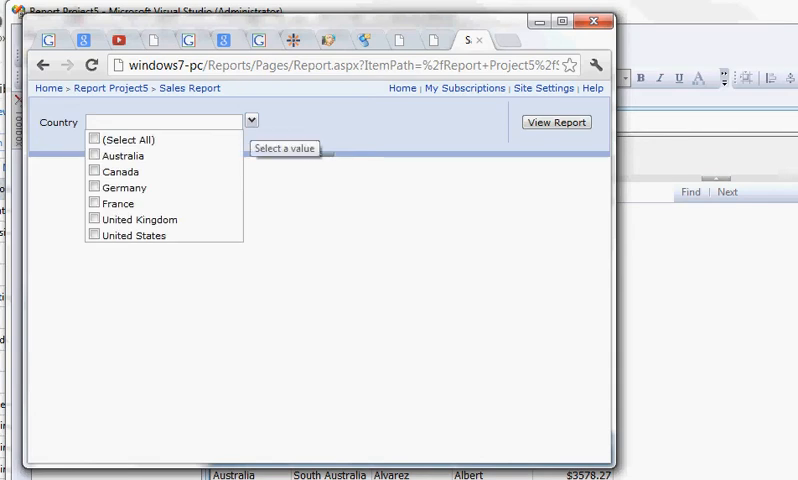
click(92, 140)
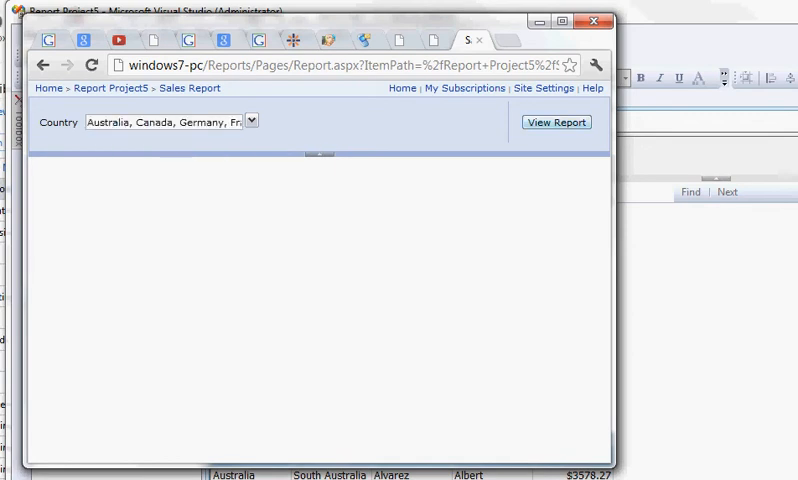
click(556, 122)
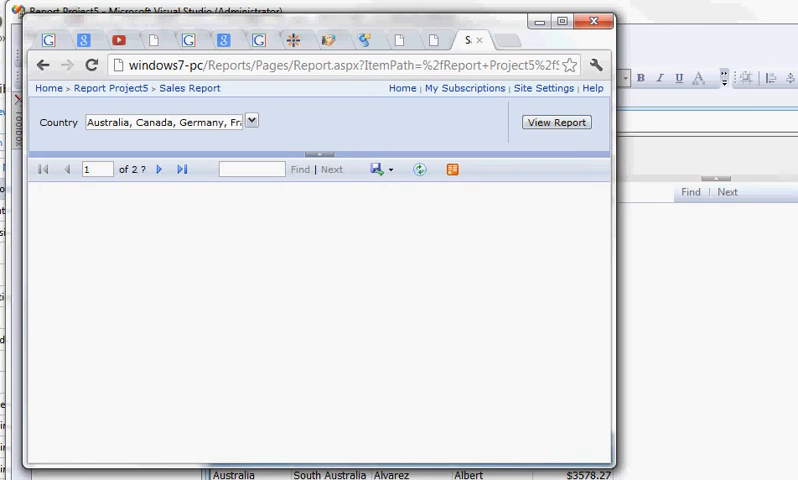
click(158, 168)
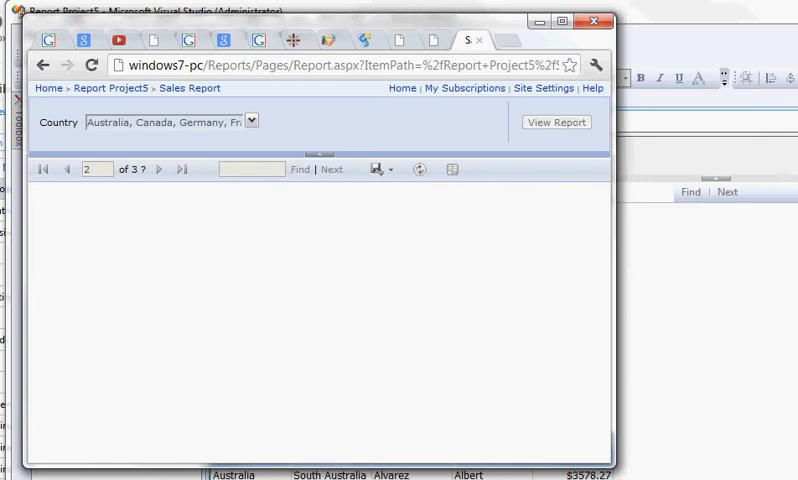
Rerun the Sales Report filtered to Australia only.
click(252, 120)
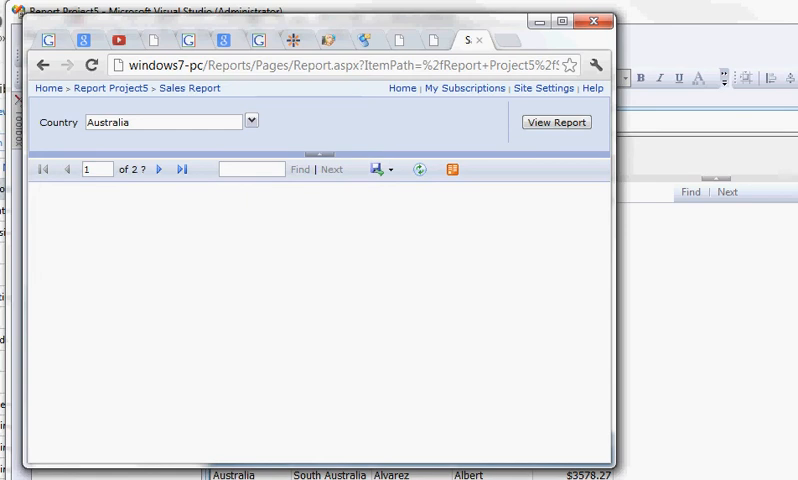
click(300, 64)
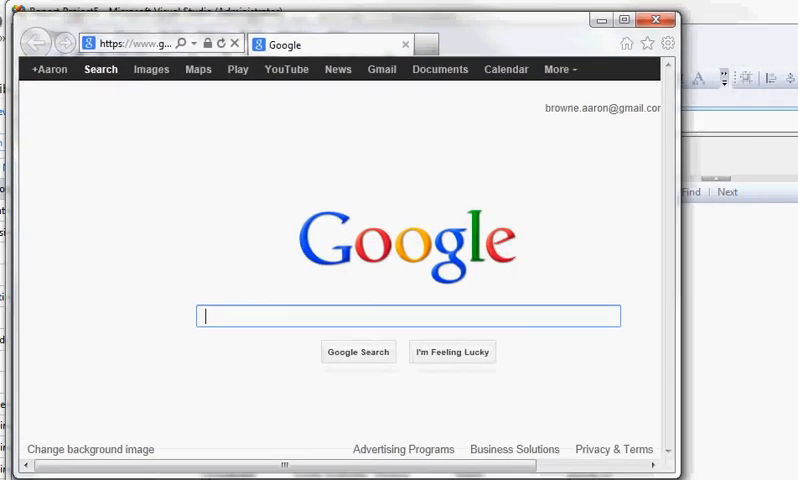
Sign in to the report server as user 'aaron' with the password.
click(150, 44)
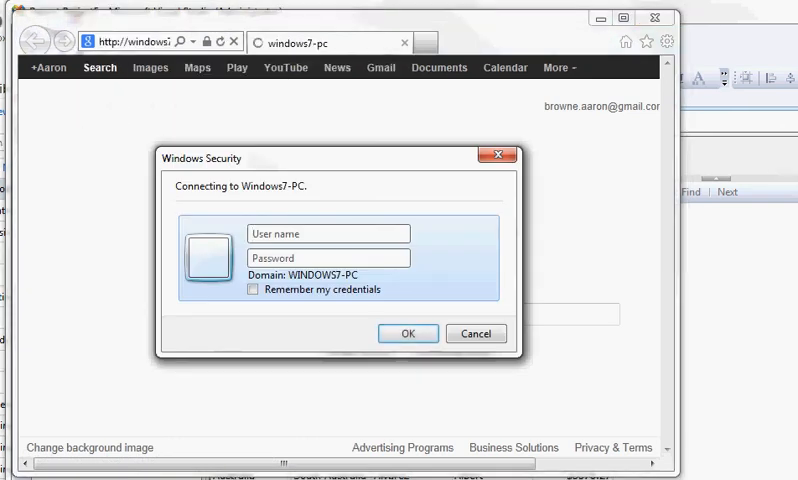
text(aaron)
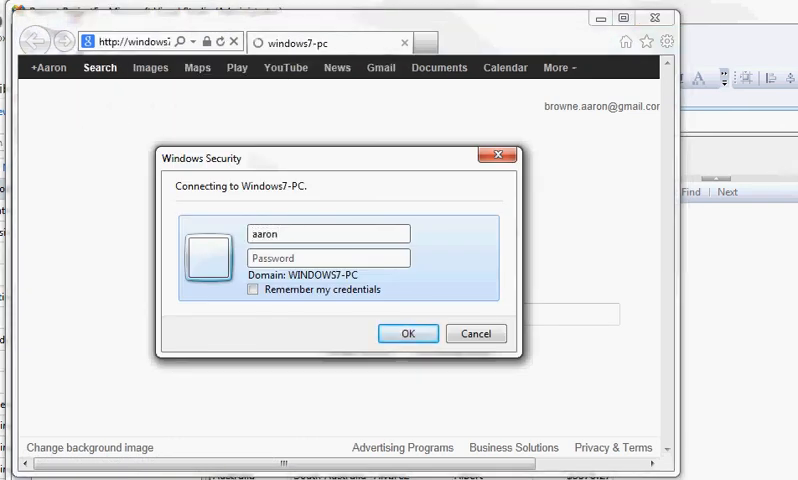
text(password)
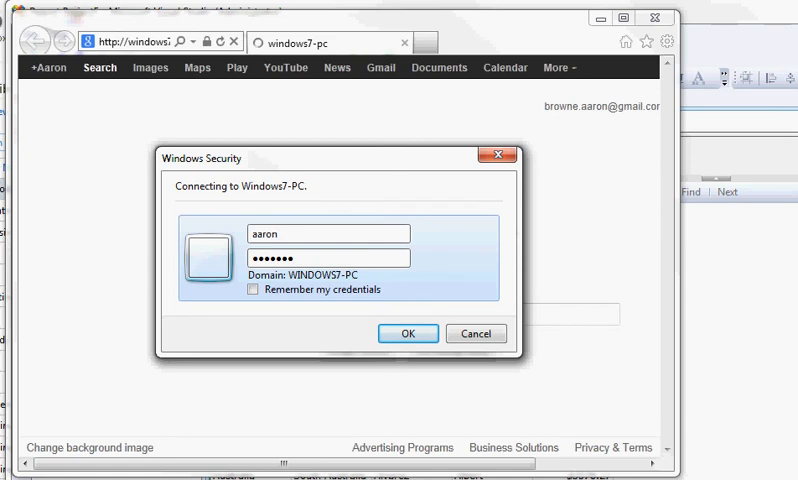
click(408, 332)
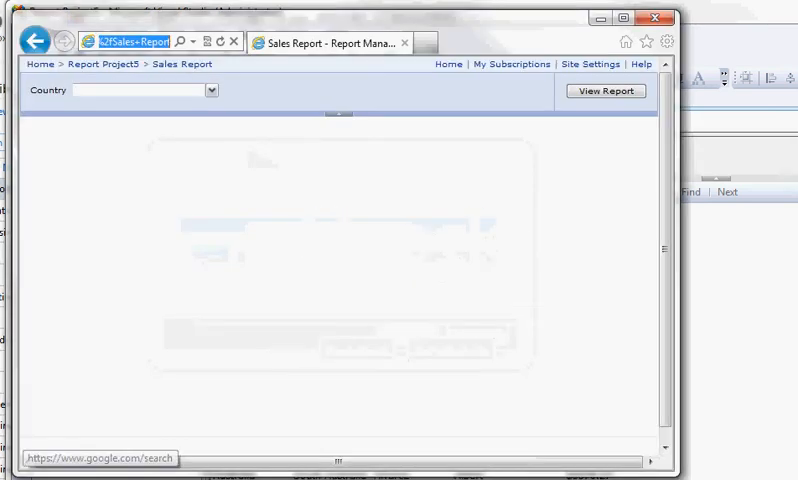
Run the Sales Report for Australia, Canada and Germany.
click(208, 90)
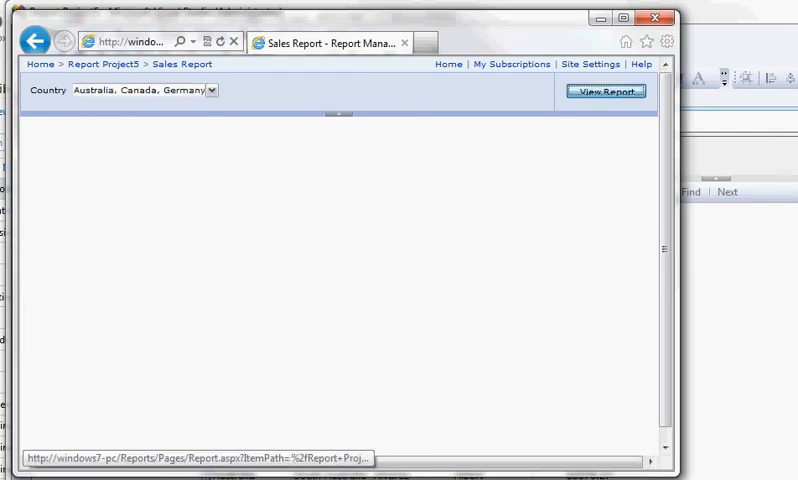
click(606, 90)
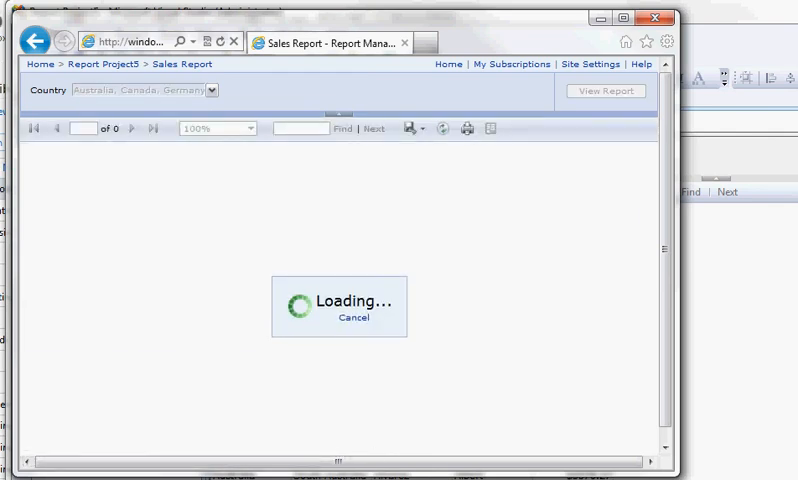